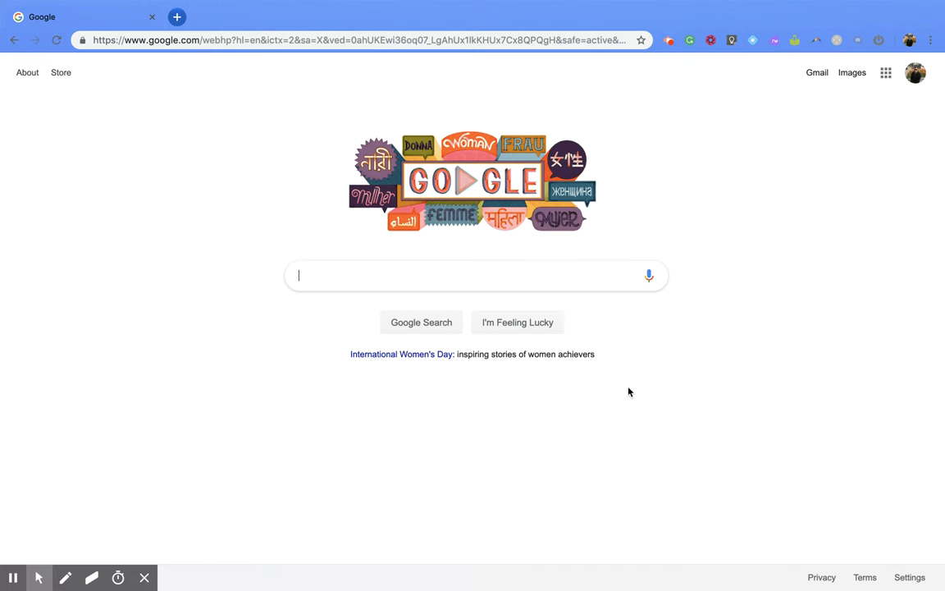
mouse_move(587, 311)
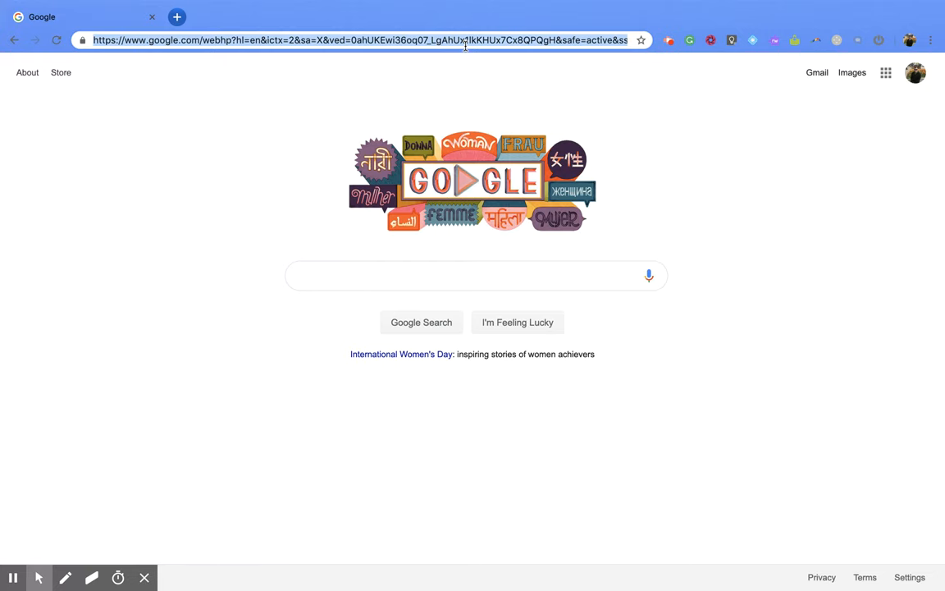
Load the GoOpen Michigan website at goopenmichigan.org from the address bar
type("goopenmichigan.org")
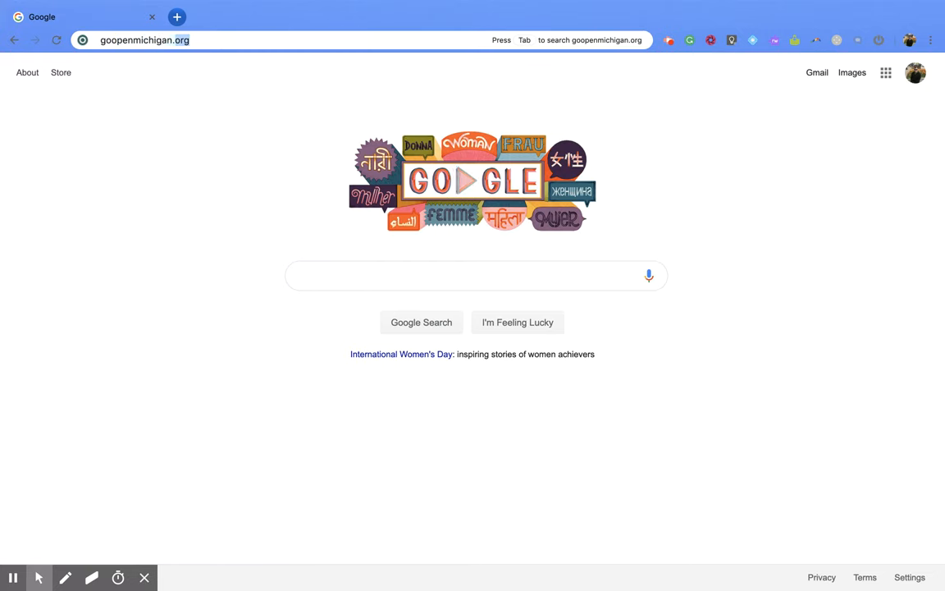
key("Return")
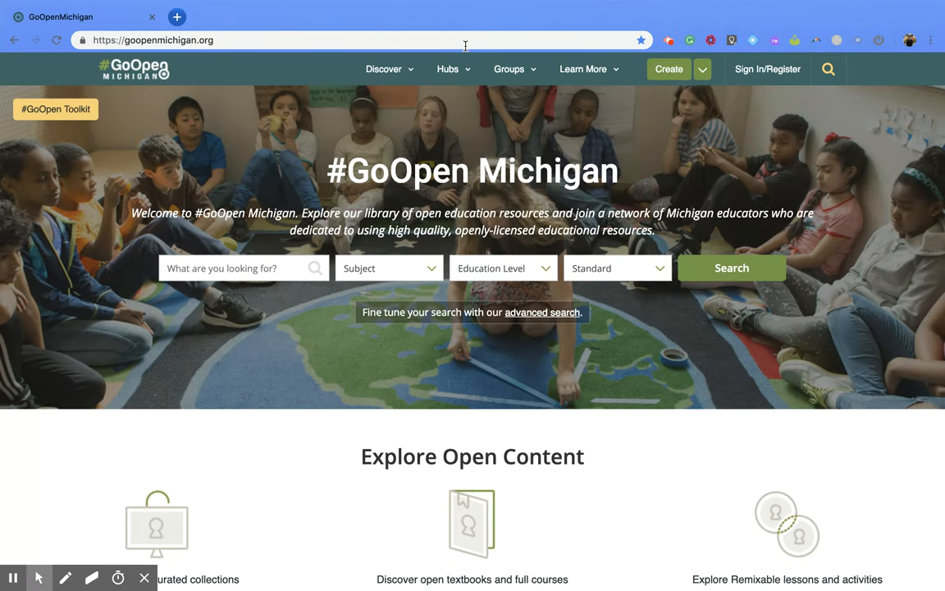
mouse_move(578, 108)
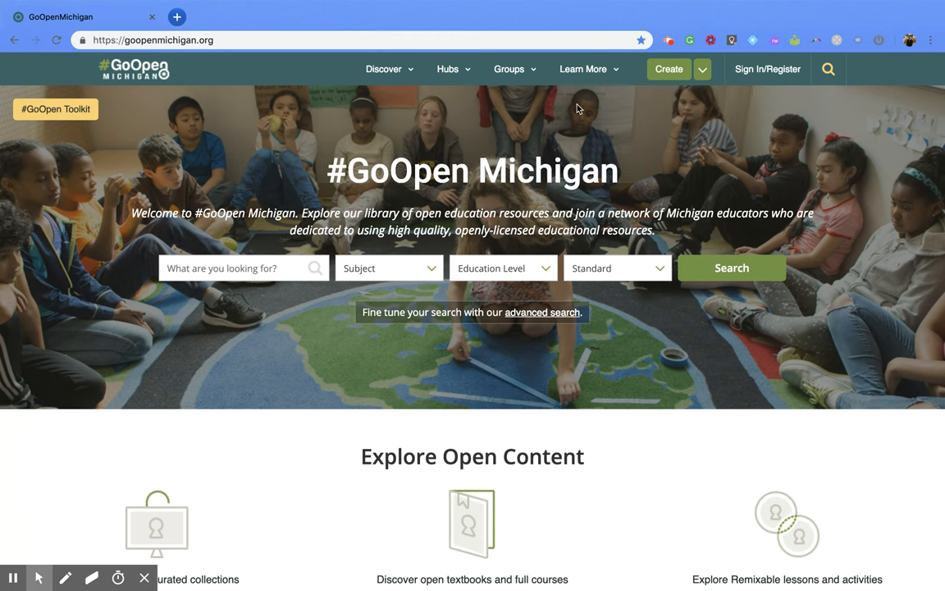
mouse_move(768, 69)
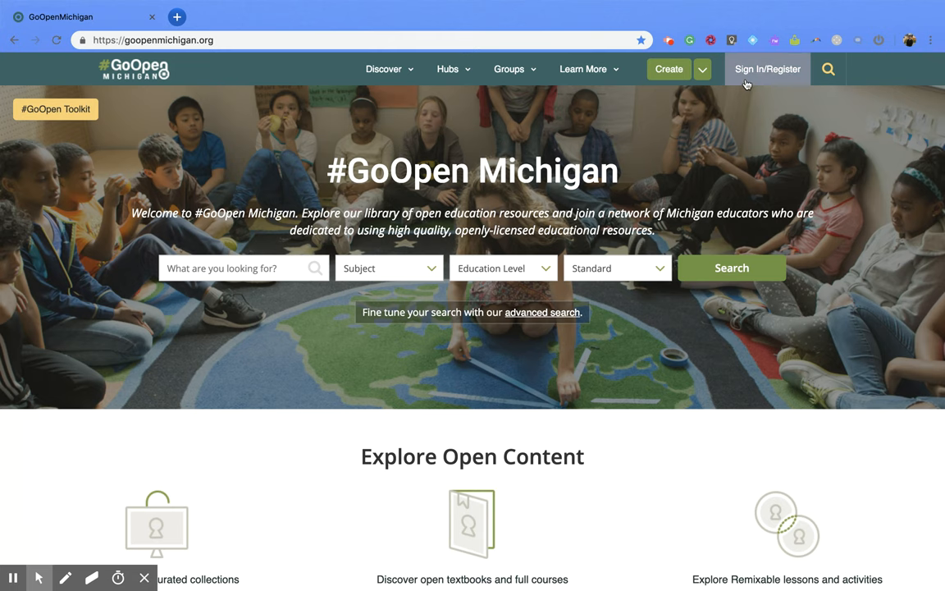
Reach the new-account registration page via the Sign In/Register panel's Register link
left_click(768, 69)
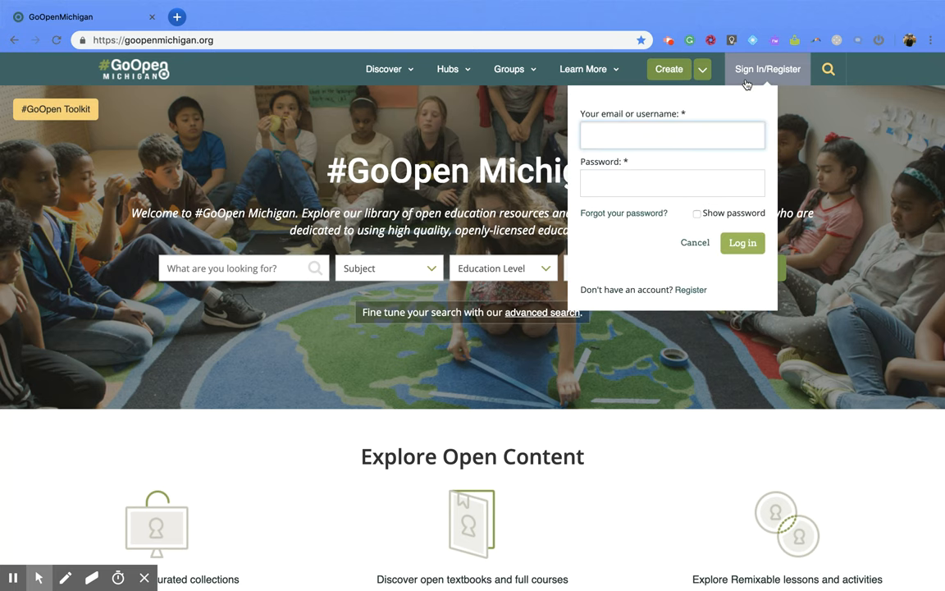
mouse_move(665, 282)
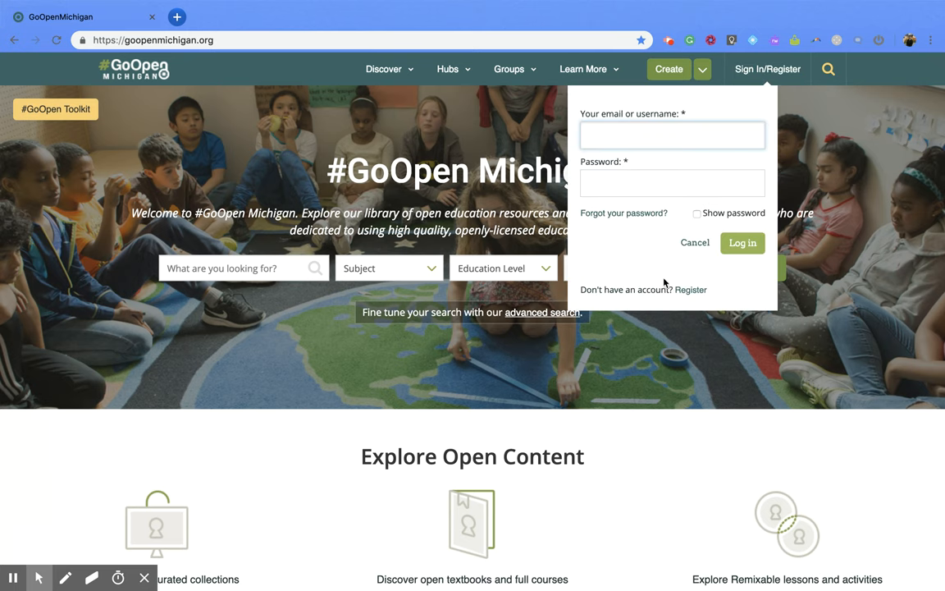
mouse_move(649, 302)
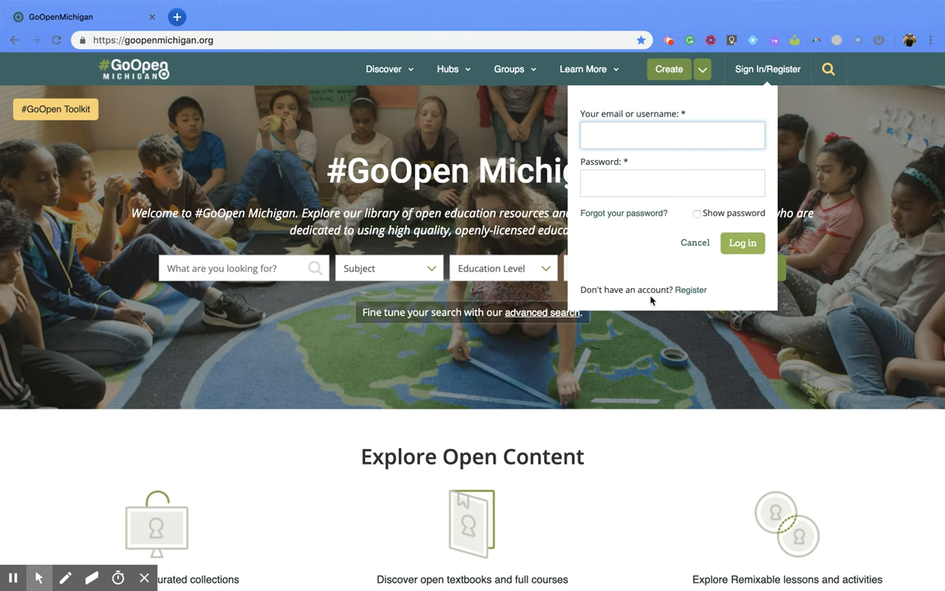
mouse_move(692, 299)
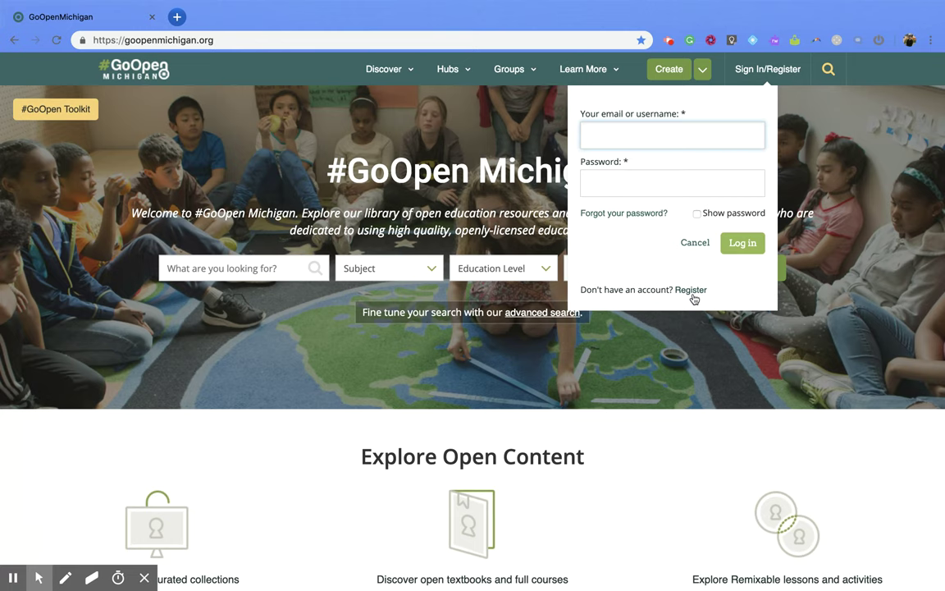
left_click(689, 289)
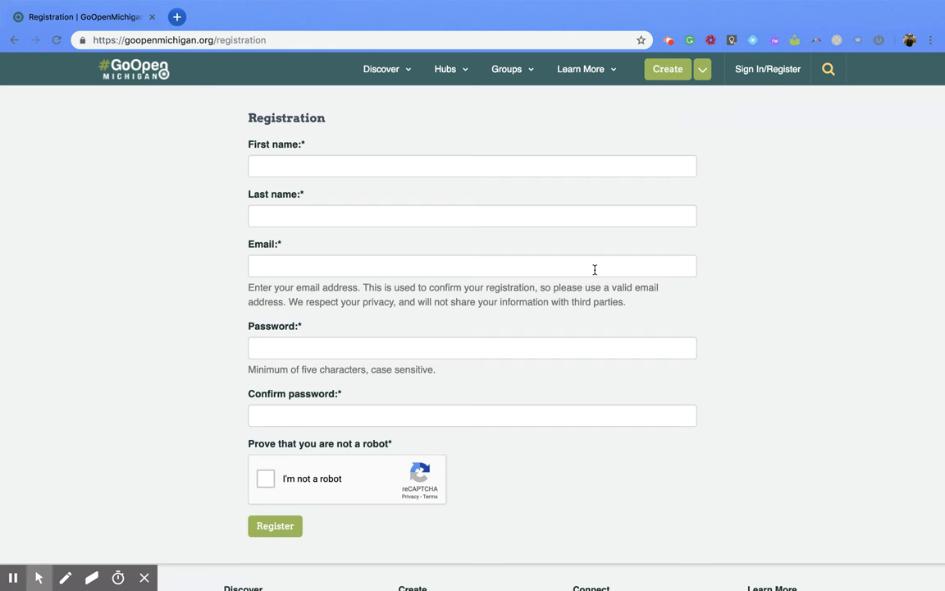
mouse_move(560, 354)
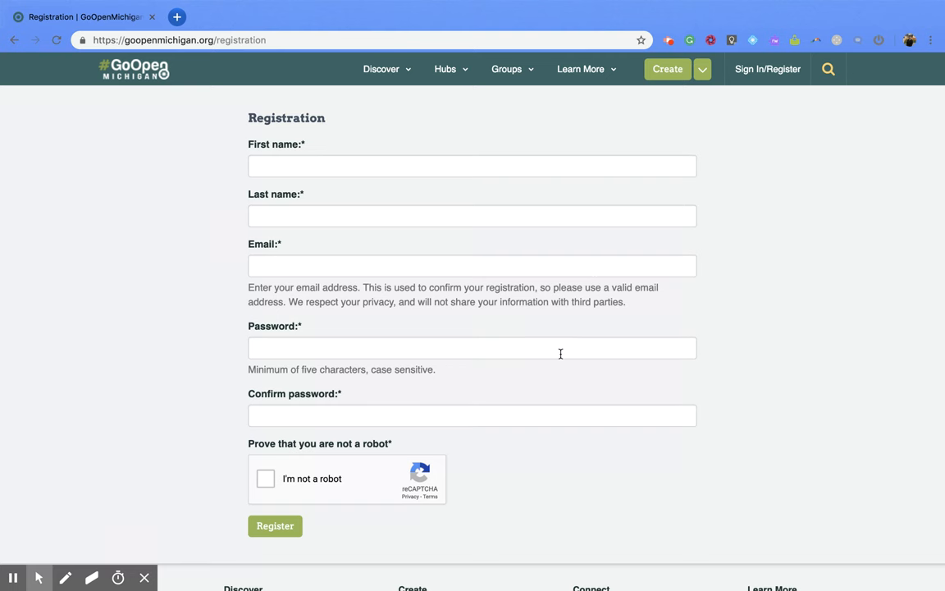